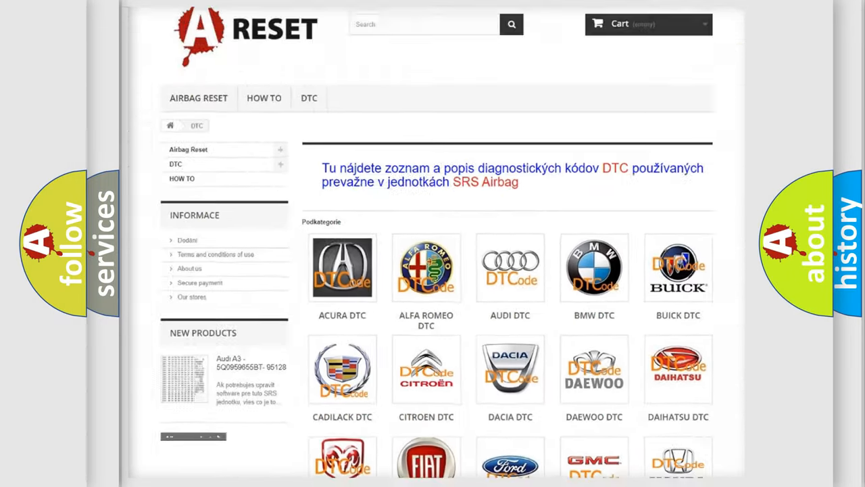
Navigate to the Infiniti DTC category page listing its diagnostic trouble code subcategories.
scroll(down, 3)
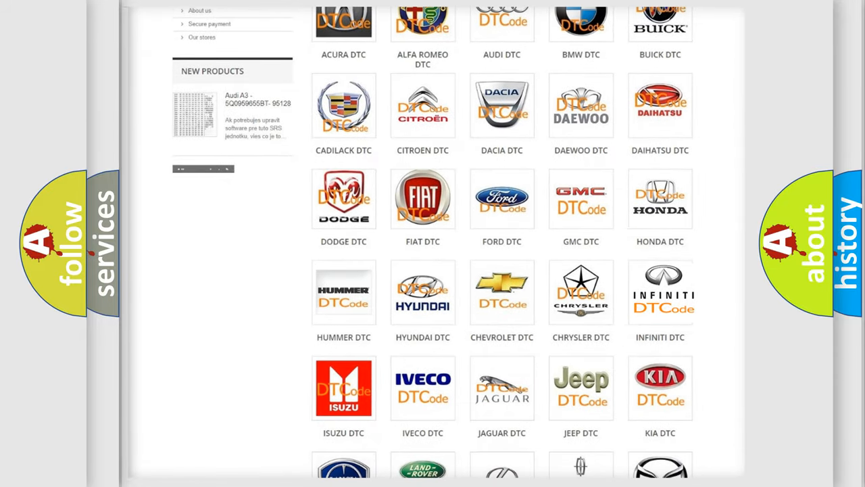
click(660, 293)
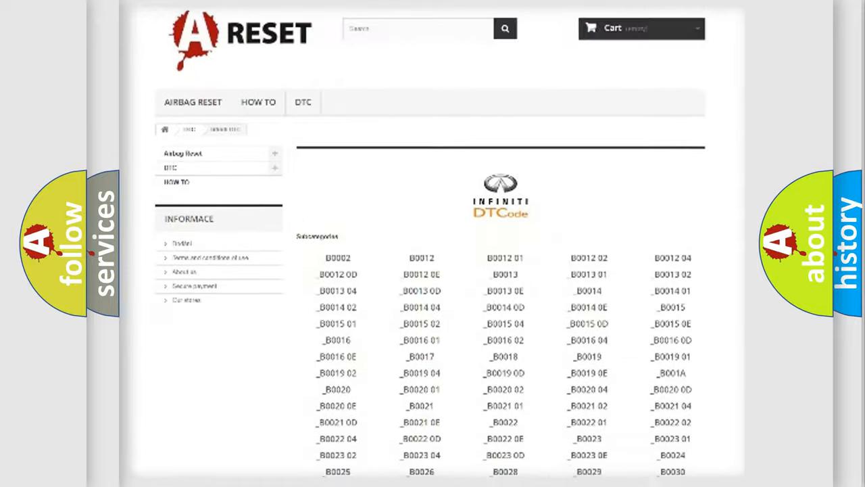